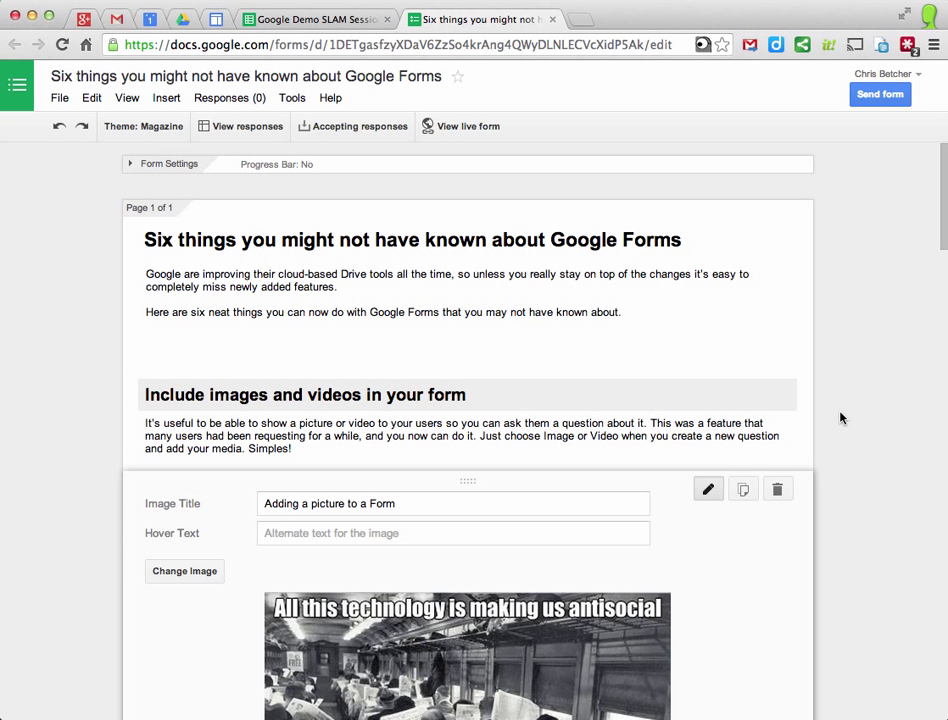
# Step: Add a new multiple-choice question to the form from the Insert menu
pyautogui.scroll(-3)
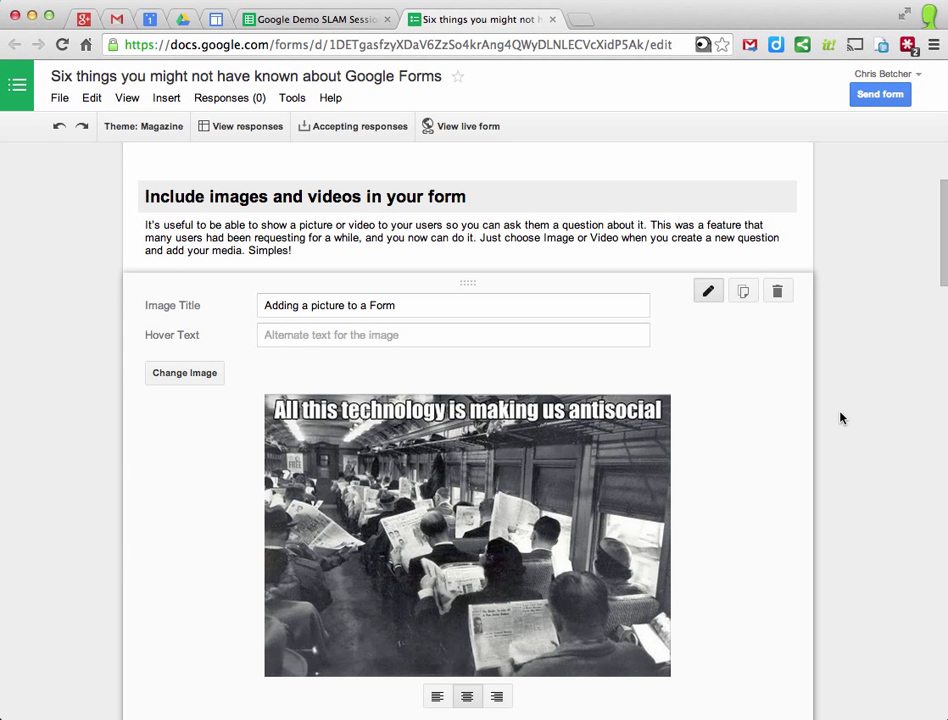
pyautogui.scroll(-3)
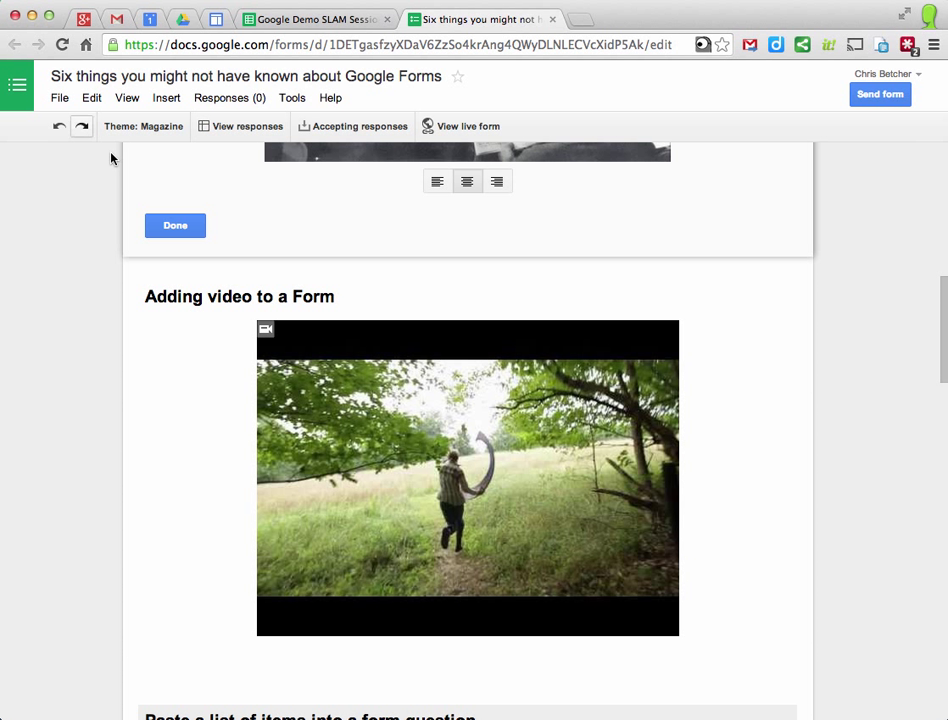
pyautogui.click(166, 97)
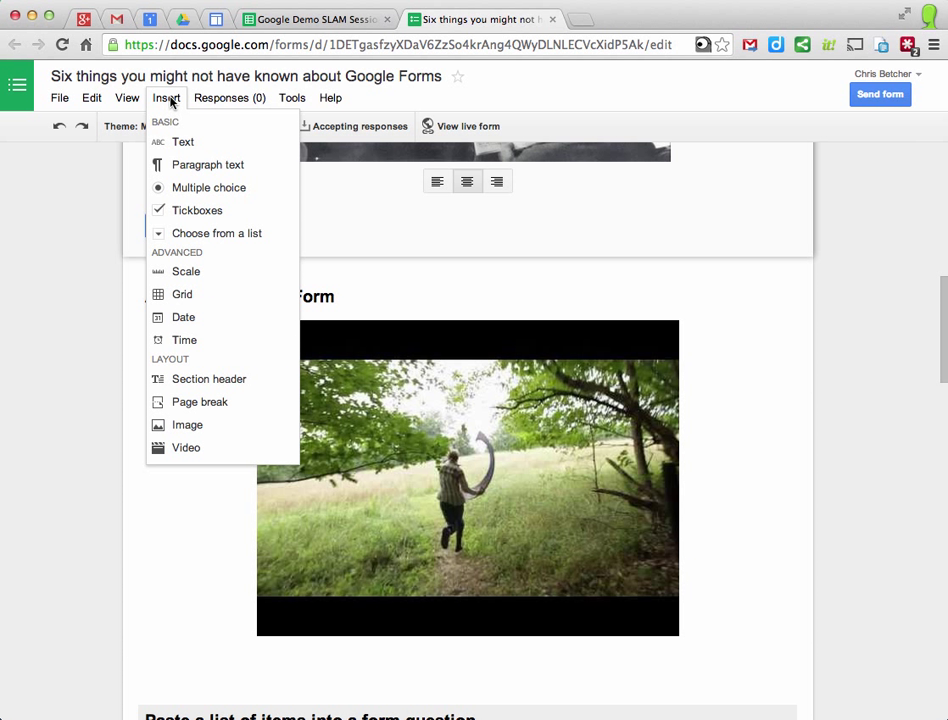
pyautogui.moveTo(185, 448)
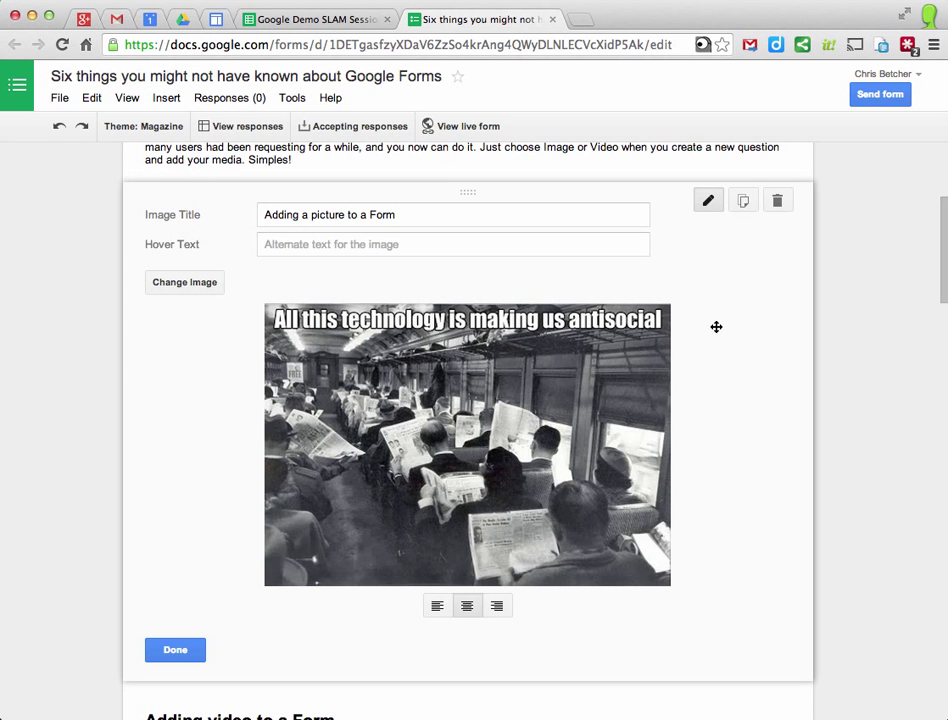
pyautogui.scroll(-3)
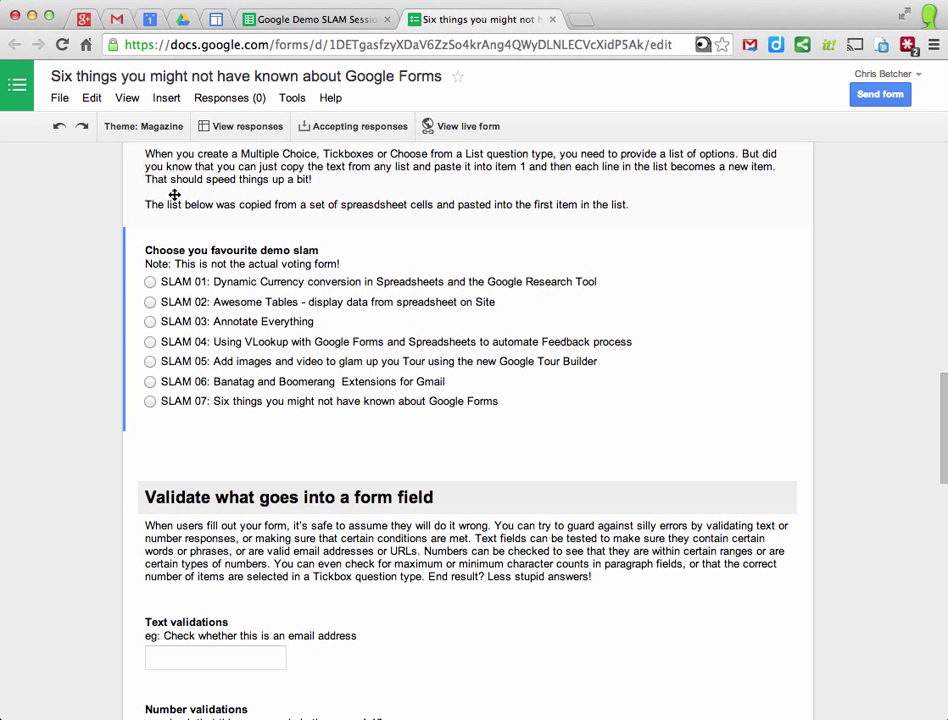
pyautogui.click(163, 98)
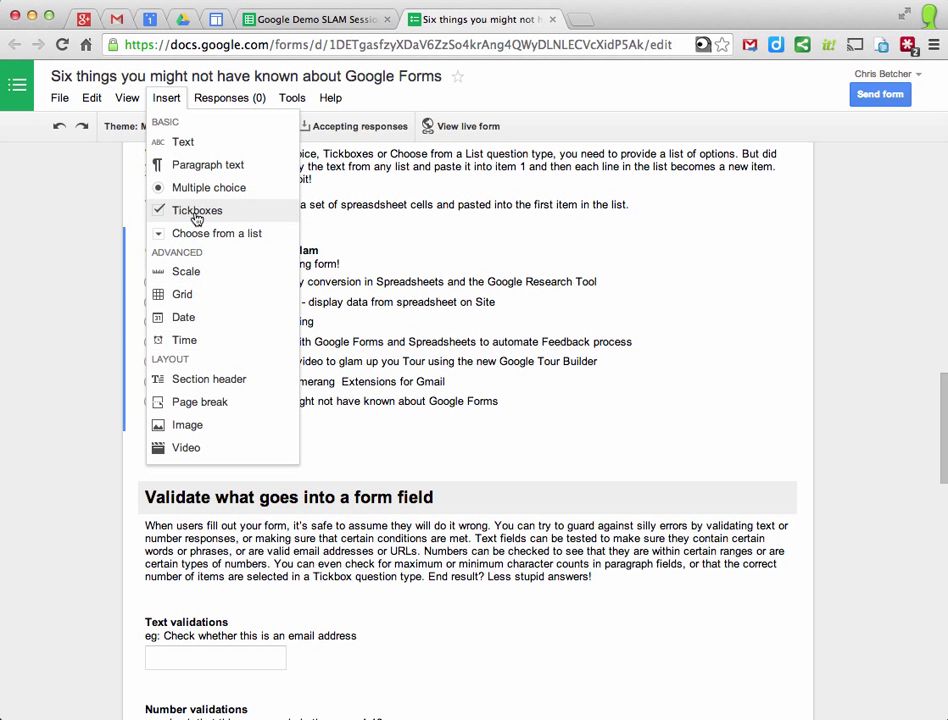
pyautogui.click(209, 187)
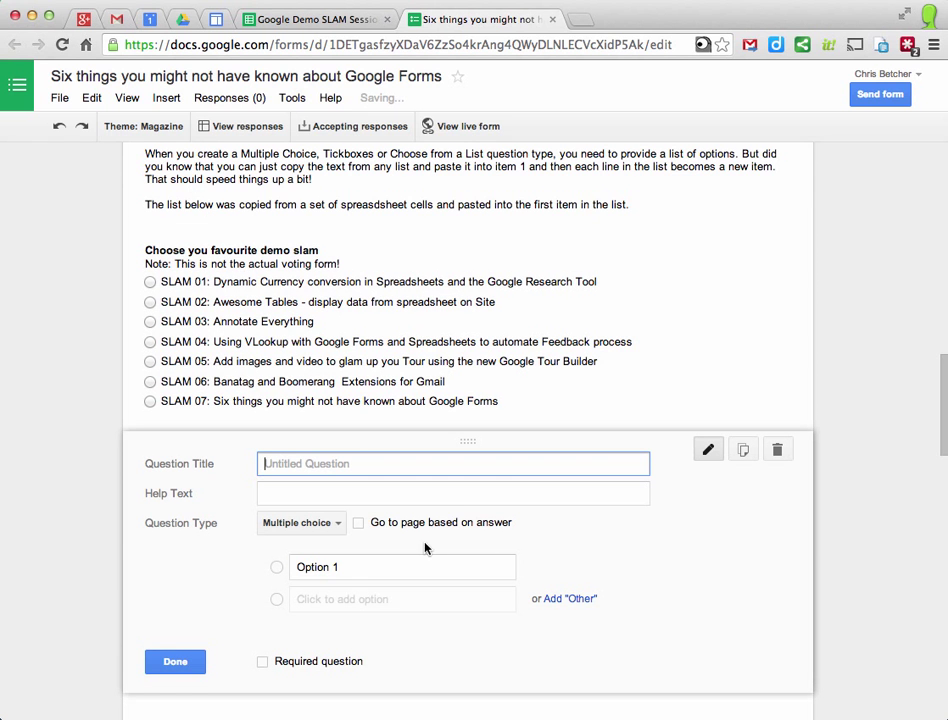
# Step: Paste the seven SLAM session titles from spreadsheet cells B2:B8 as the question's options
pyautogui.click(330, 17)
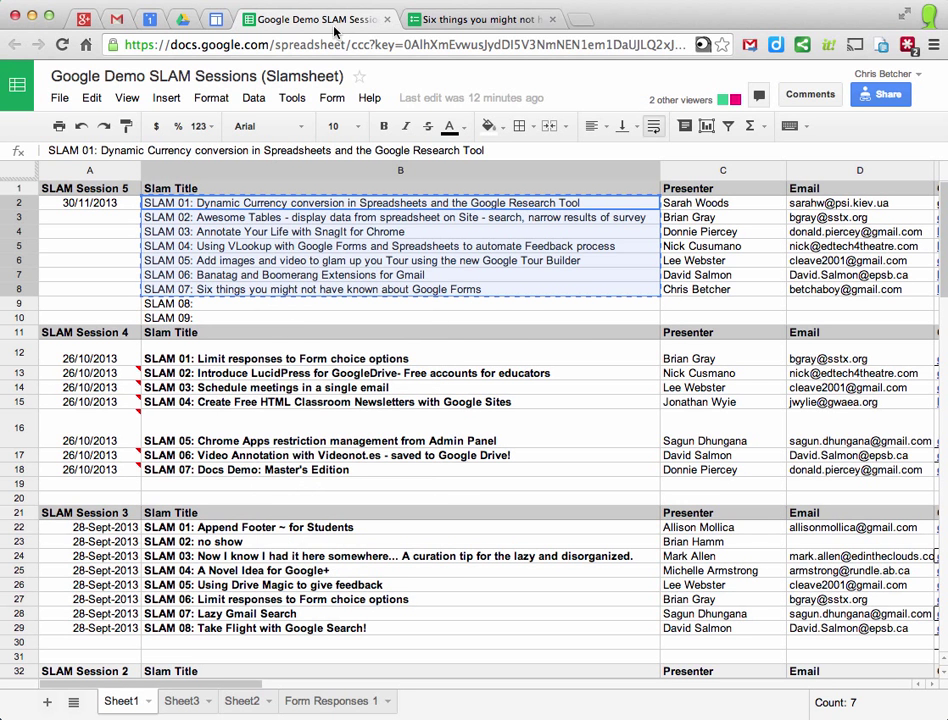
pyautogui.click(481, 20)
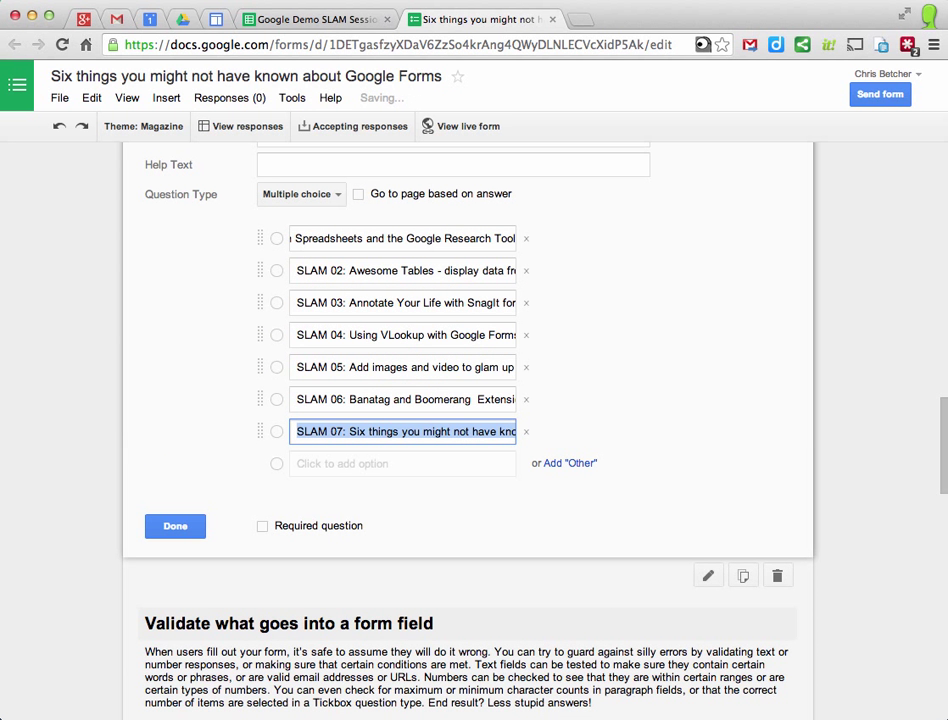
pyautogui.moveTo(439, 457)
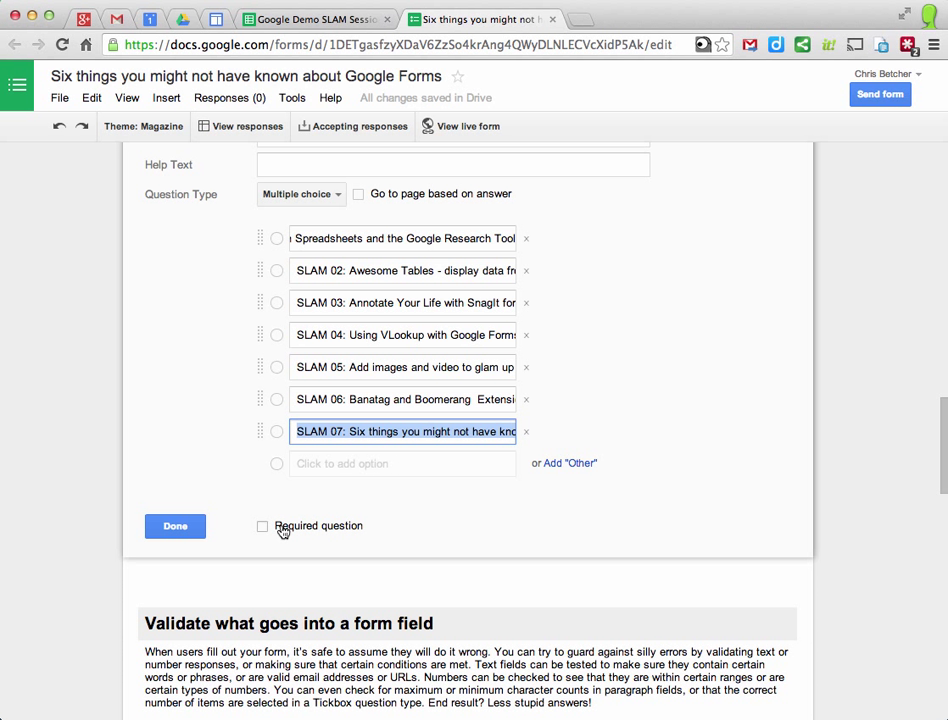
pyautogui.scroll(-3)
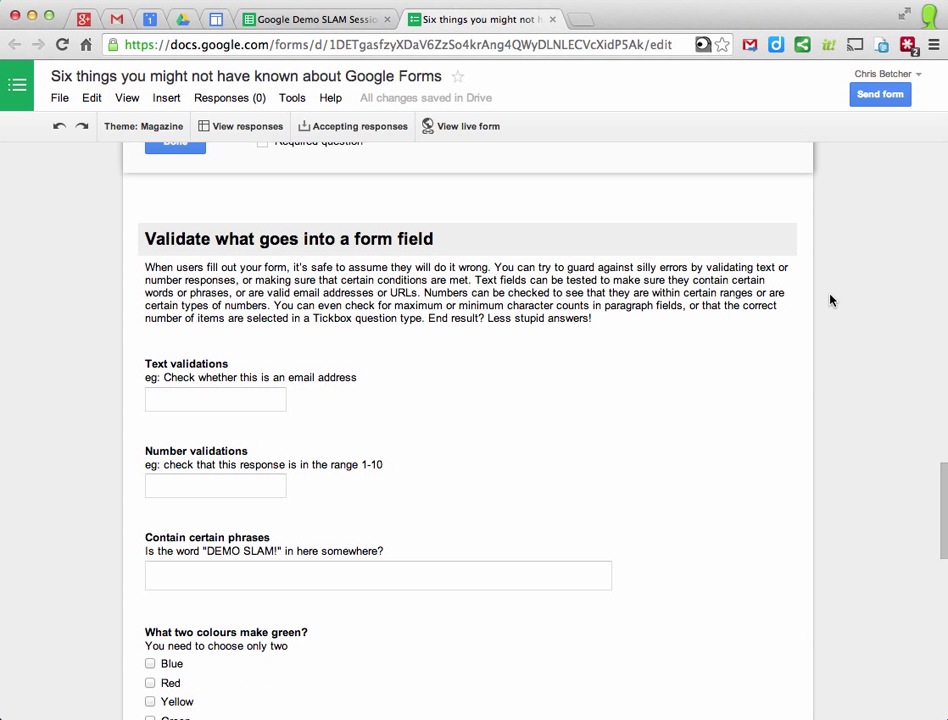
# Step: Scroll to the Text validations question with its email-address rule
pyautogui.scroll(-3)
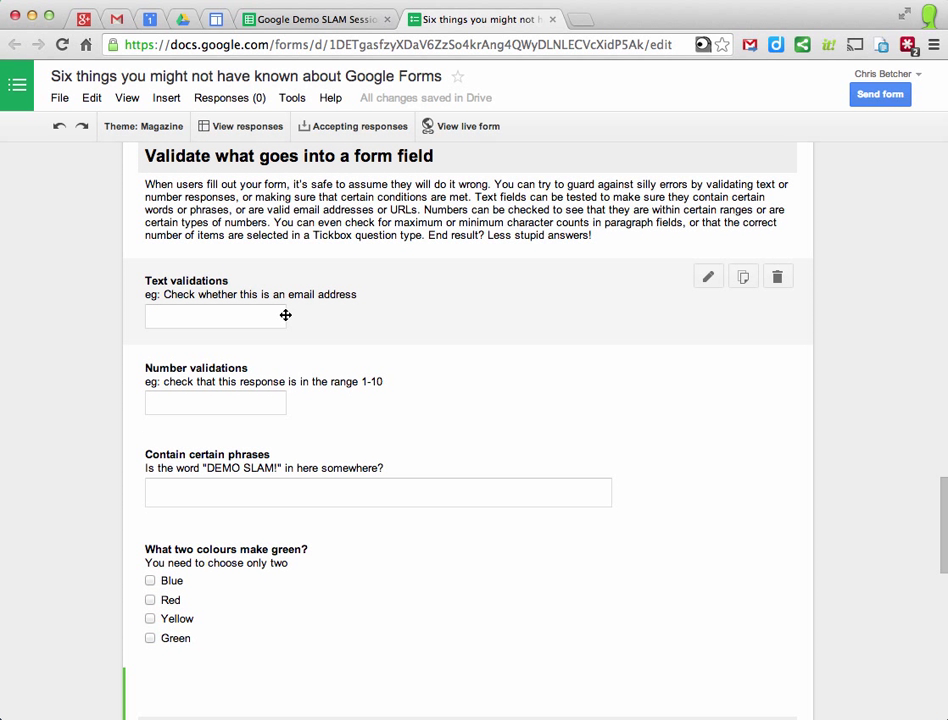
pyautogui.moveTo(392, 320)
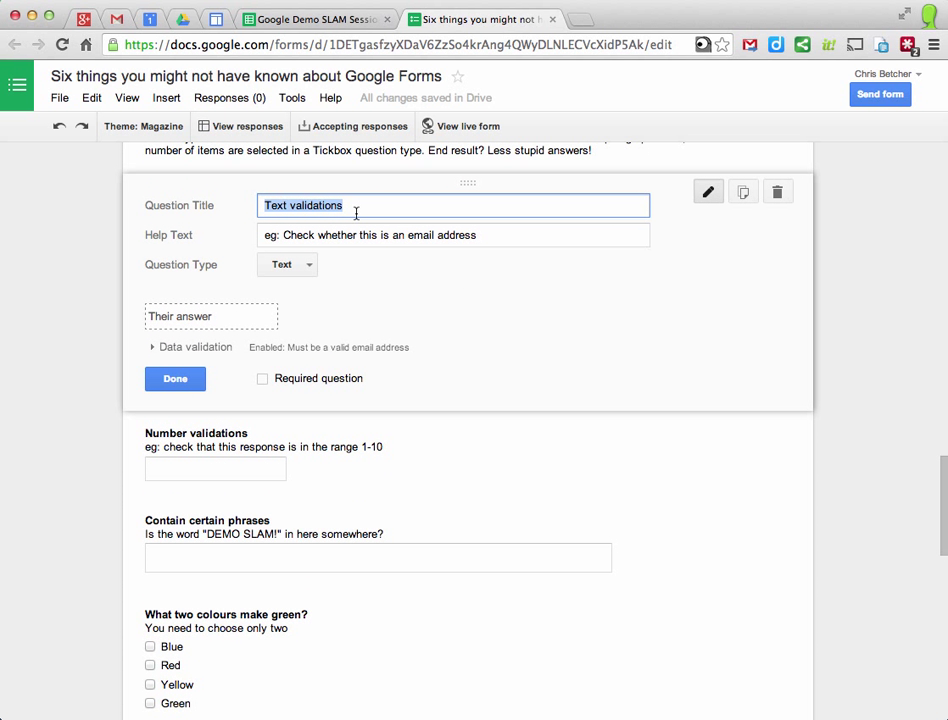
pyautogui.moveTo(335, 234)
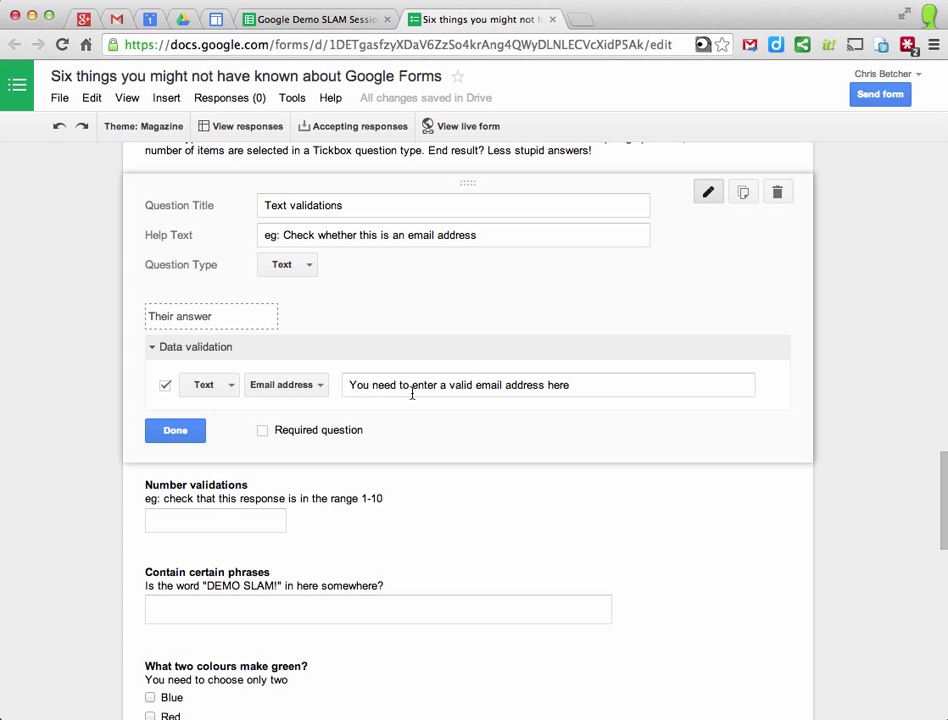
pyautogui.moveTo(230, 438)
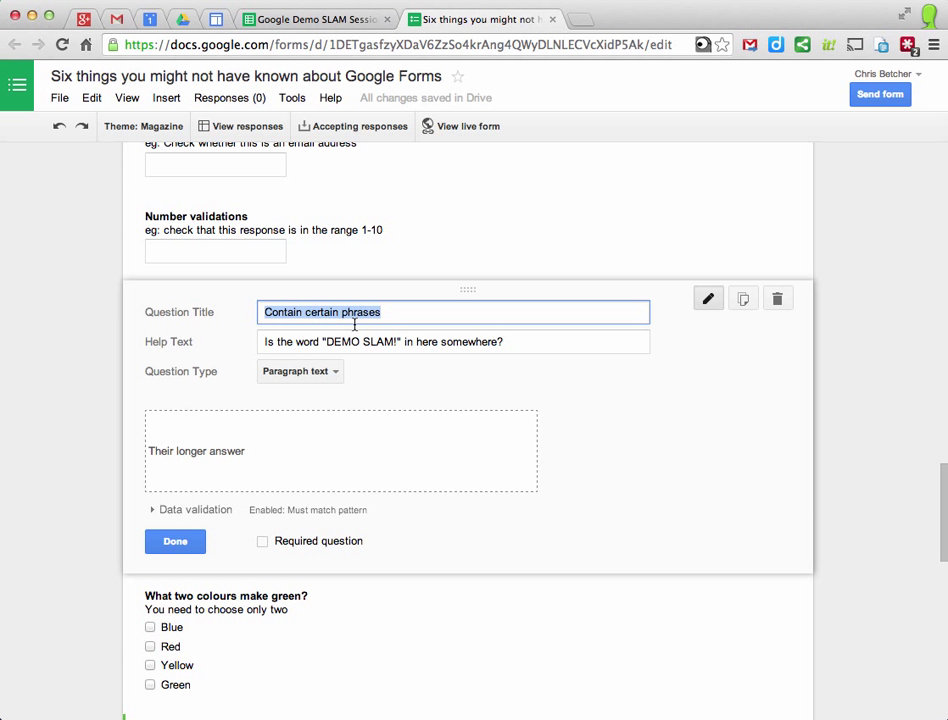
pyautogui.moveTo(387, 345)
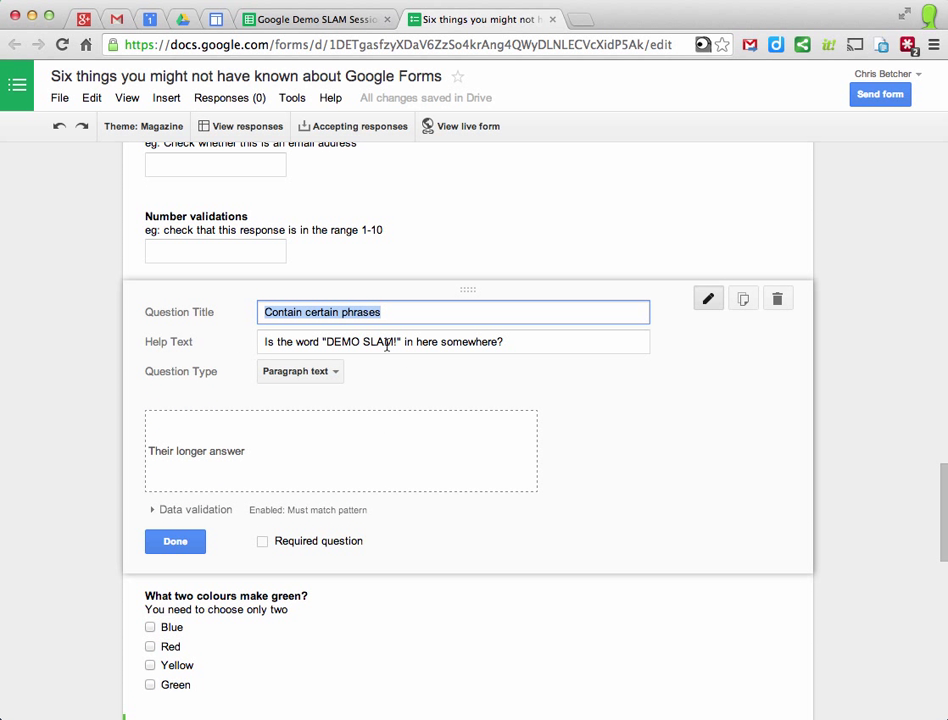
pyautogui.moveTo(435, 490)
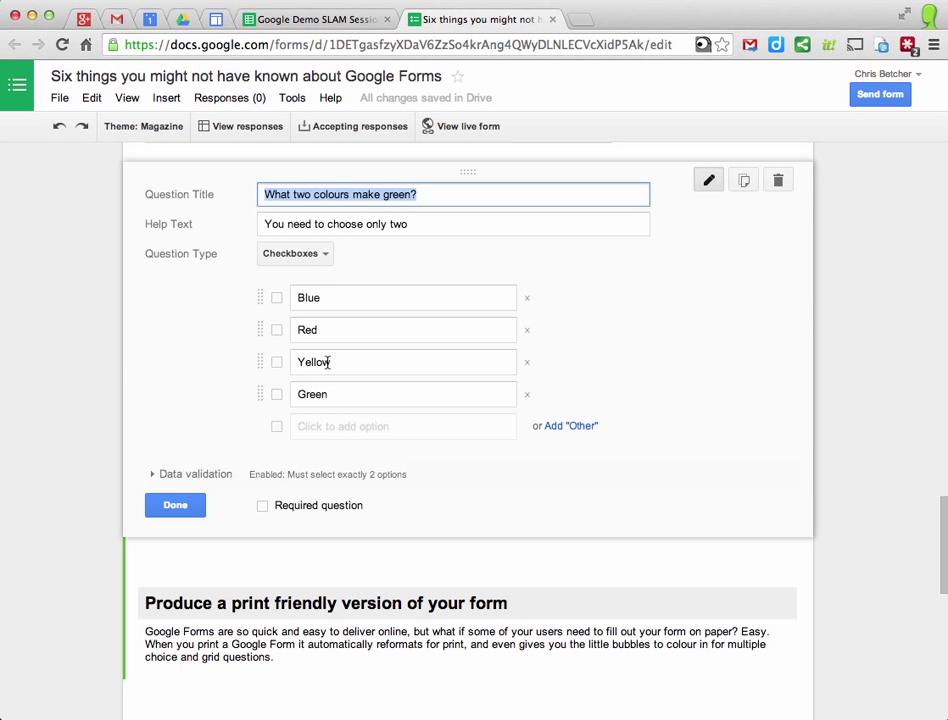
pyautogui.moveTo(295, 428)
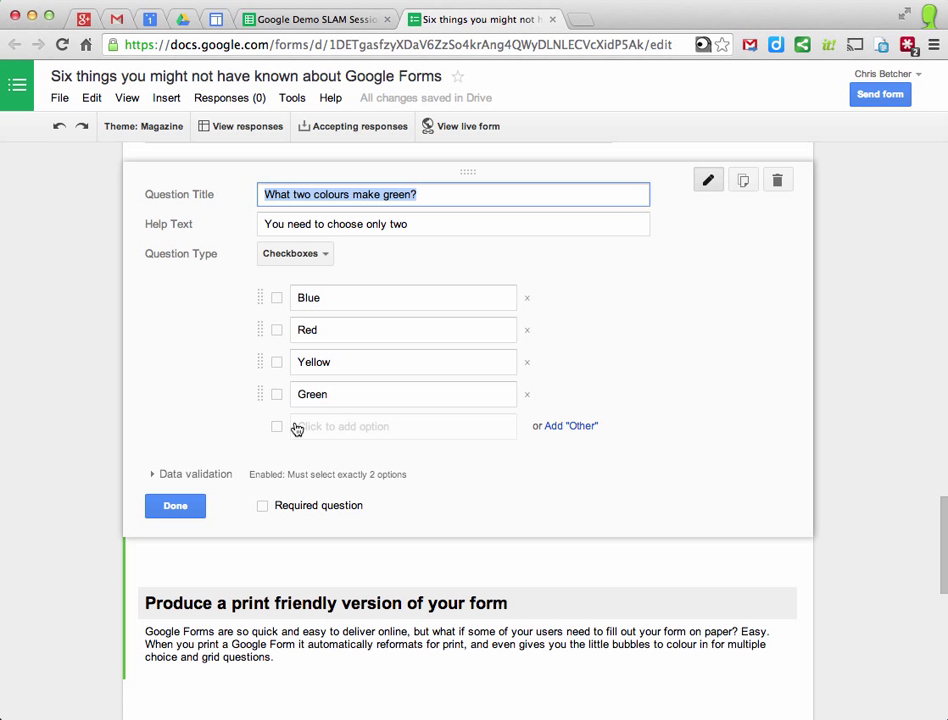
pyautogui.moveTo(338, 260)
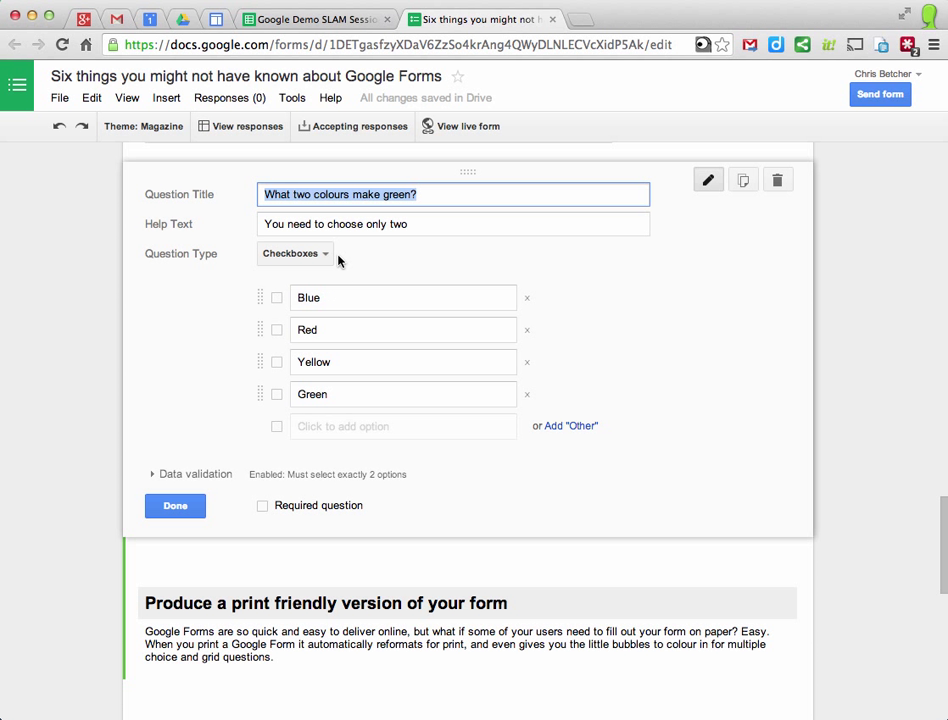
# Step: Require exactly 2 selections on 'What two colours make green?' with a custom error message
pyautogui.click(194, 474)
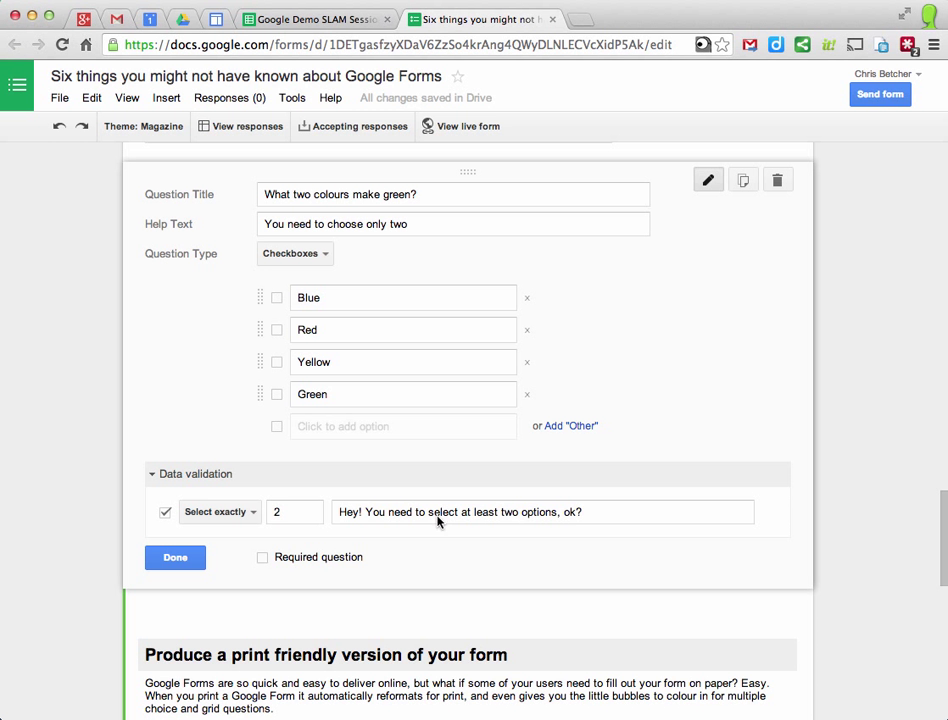
pyautogui.click(218, 511)
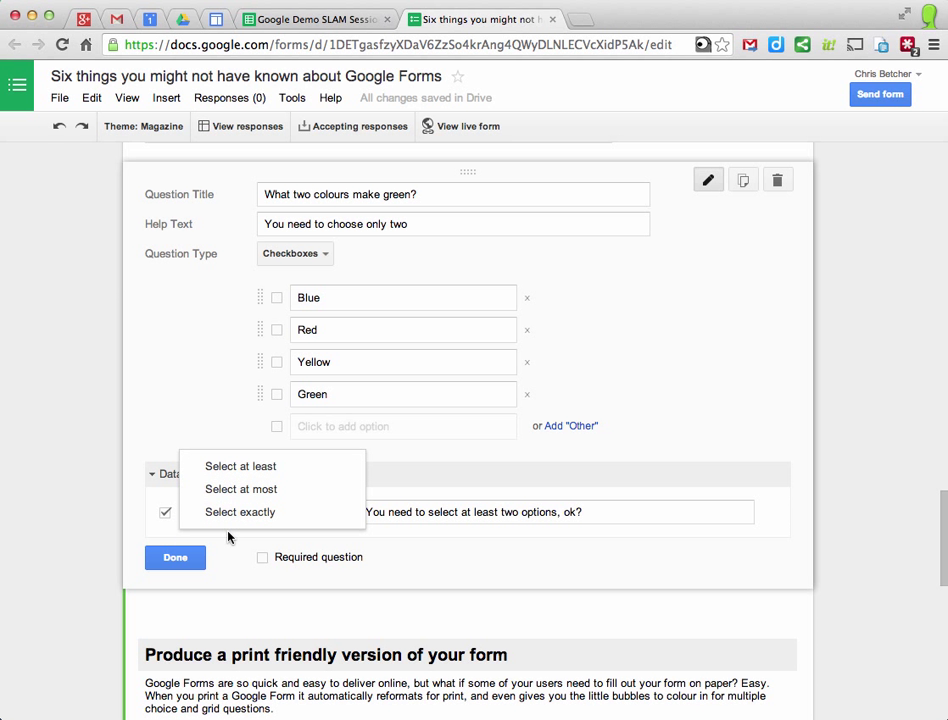
pyautogui.click(240, 512)
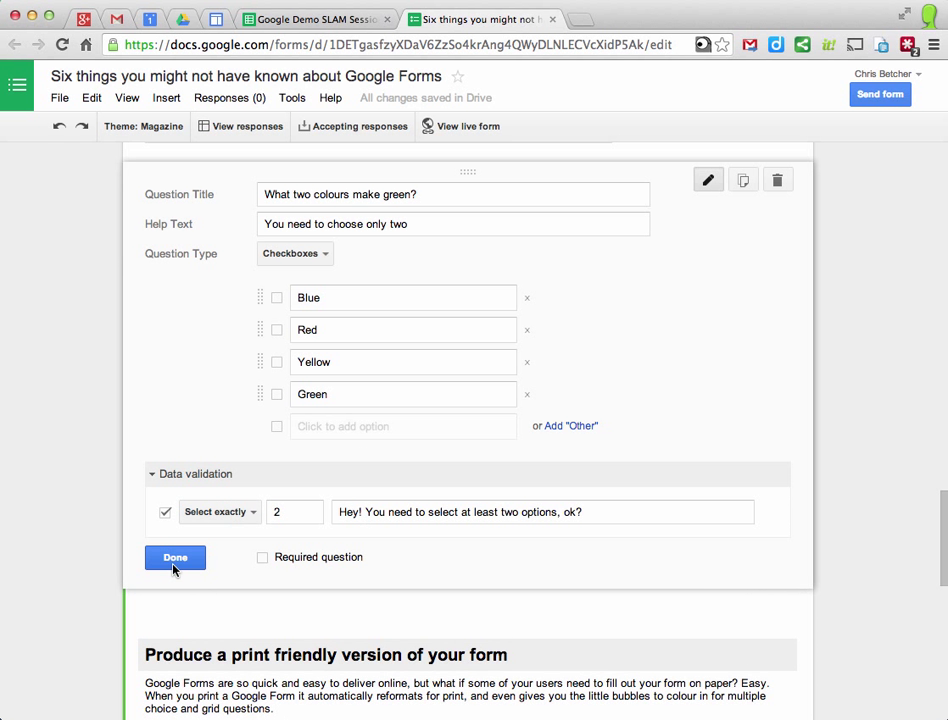
pyautogui.click(174, 557)
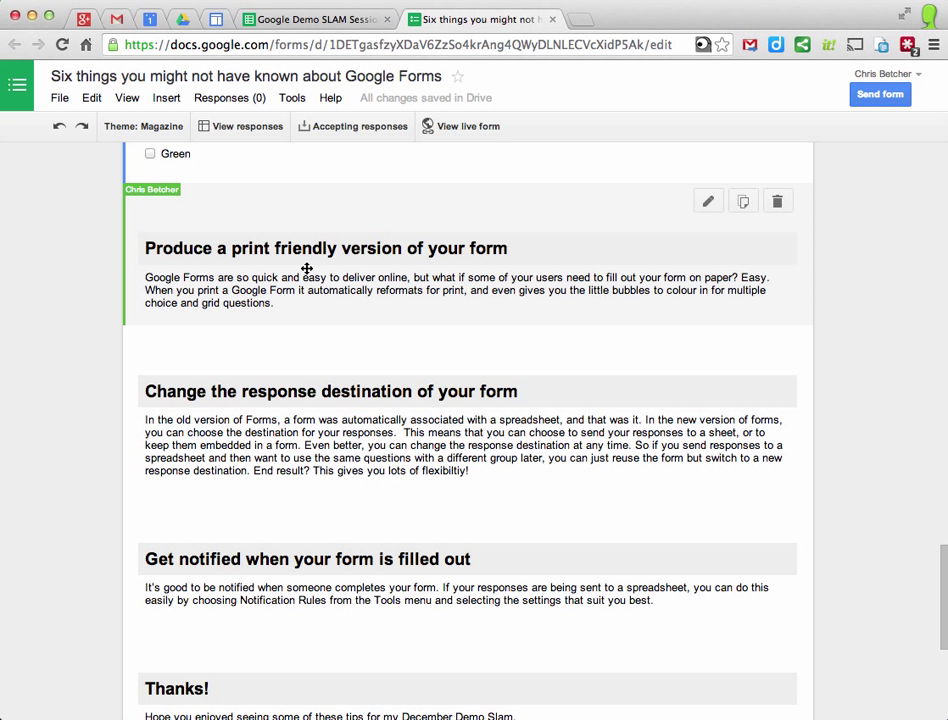
pyautogui.moveTo(673, 271)
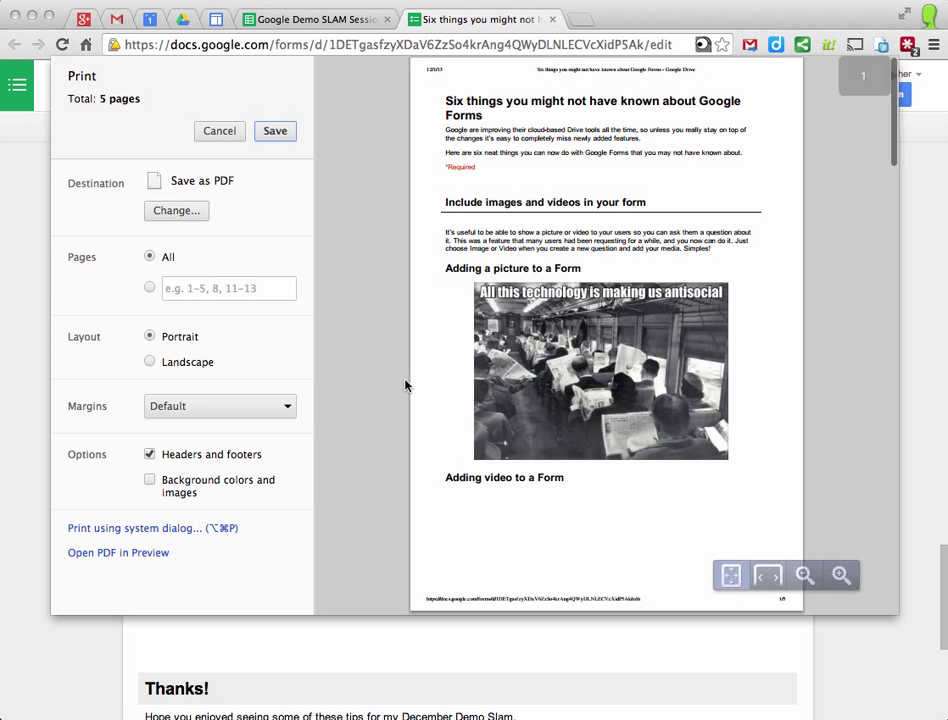
pyautogui.scroll(-3)
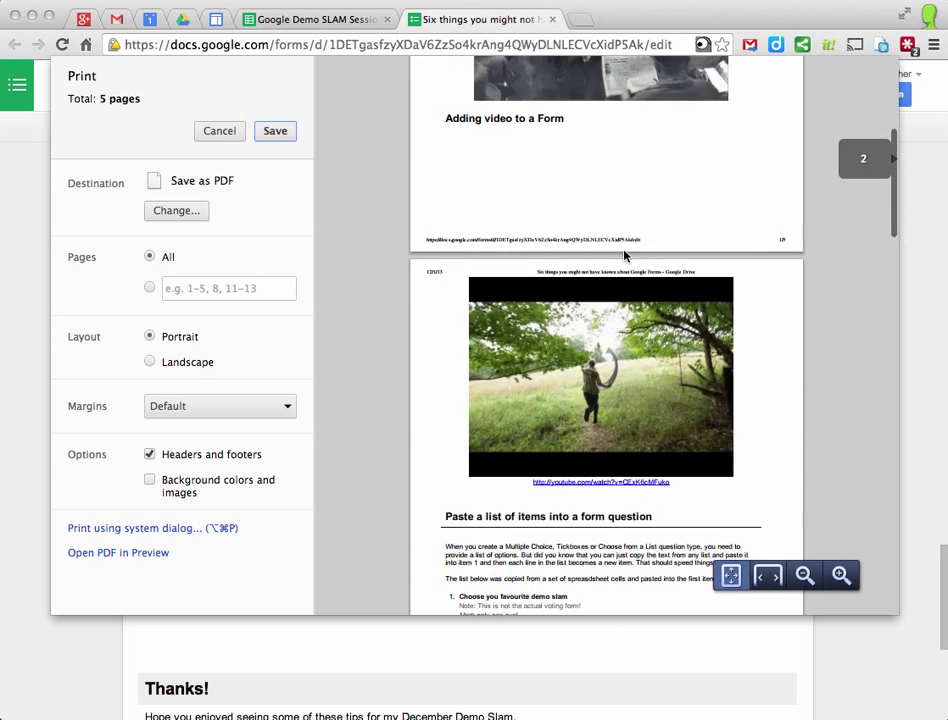
pyautogui.scroll(-3)
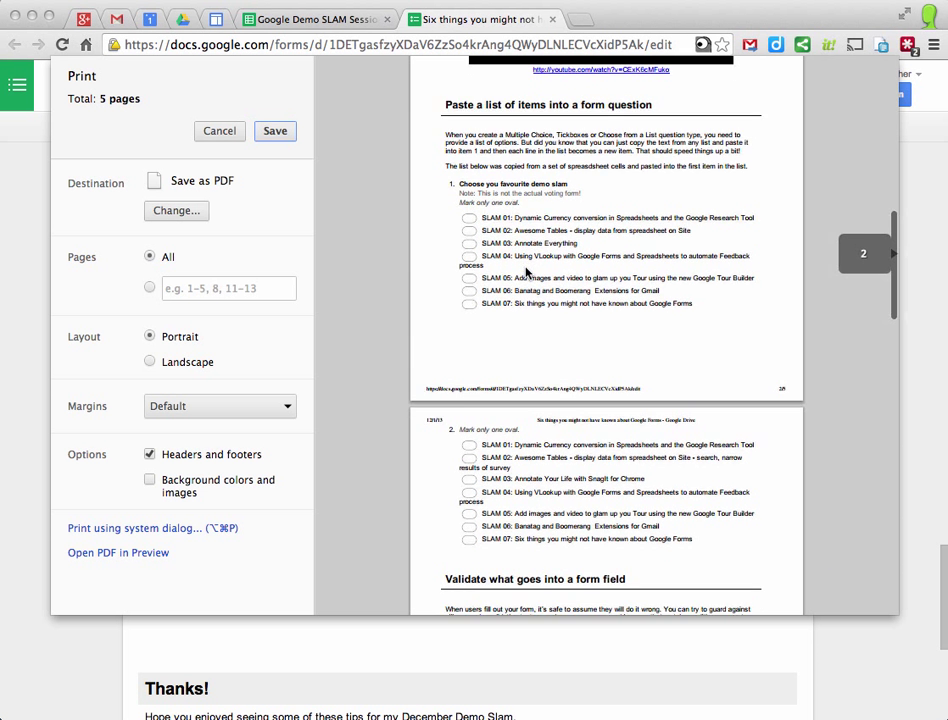
pyautogui.scroll(-3)
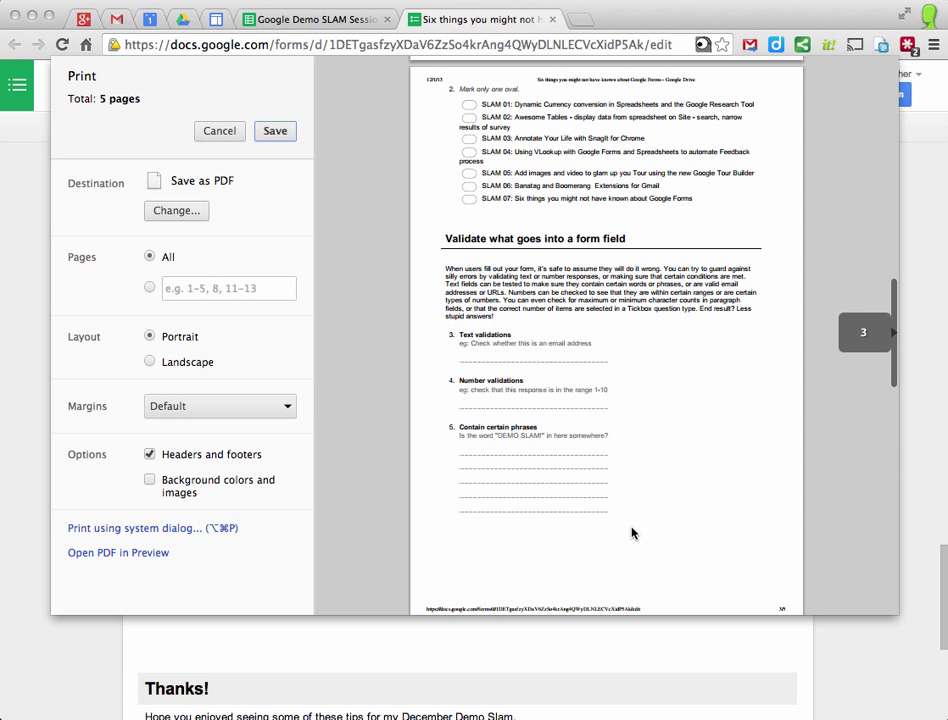
pyautogui.scroll(-3)
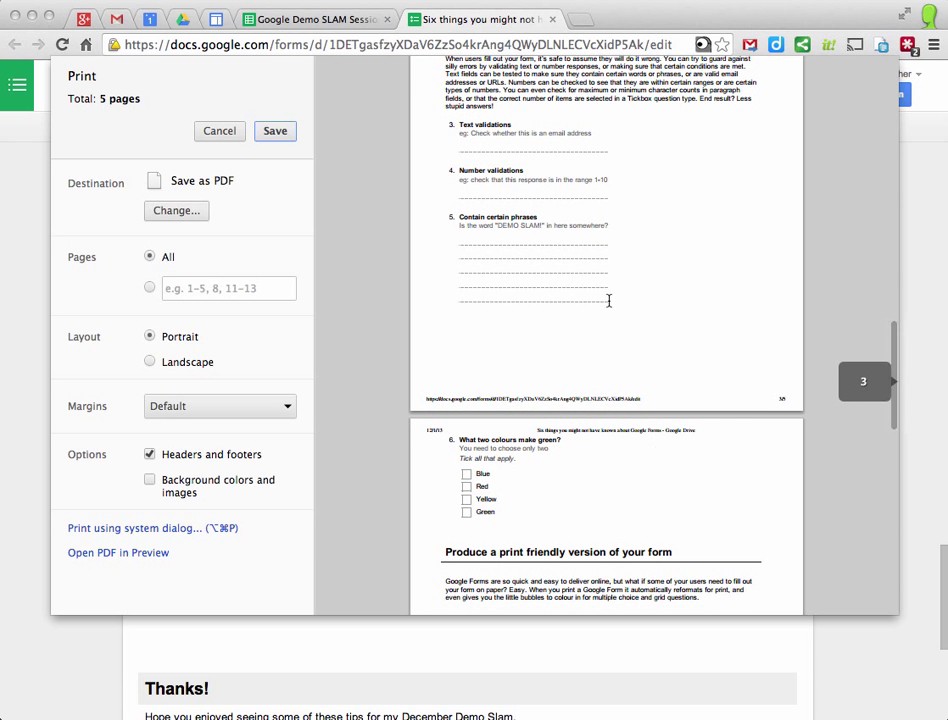
pyautogui.click(219, 131)
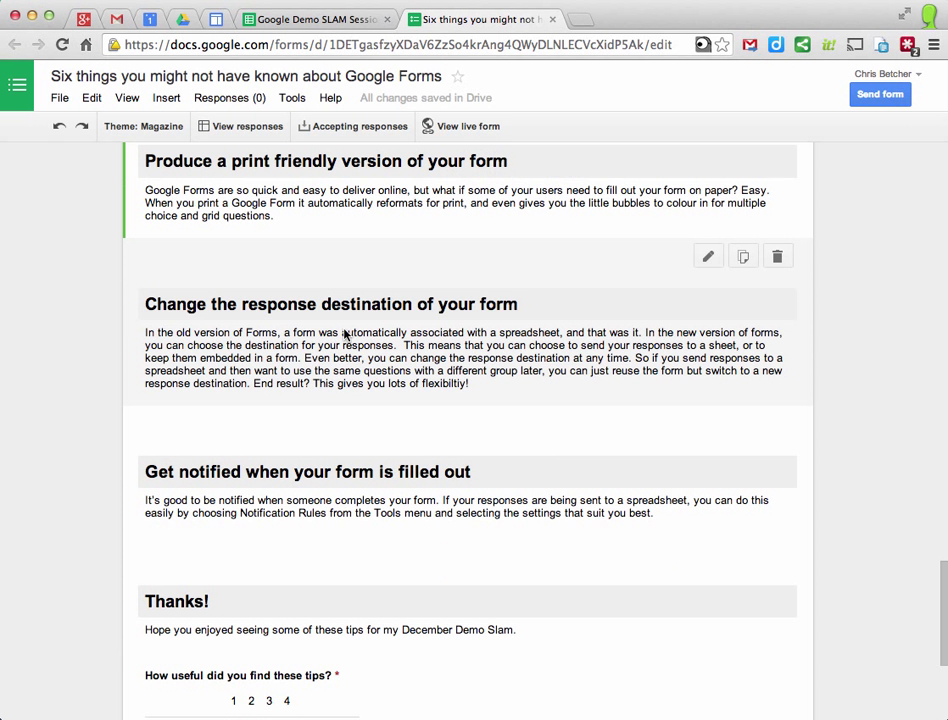
pyautogui.moveTo(388, 334)
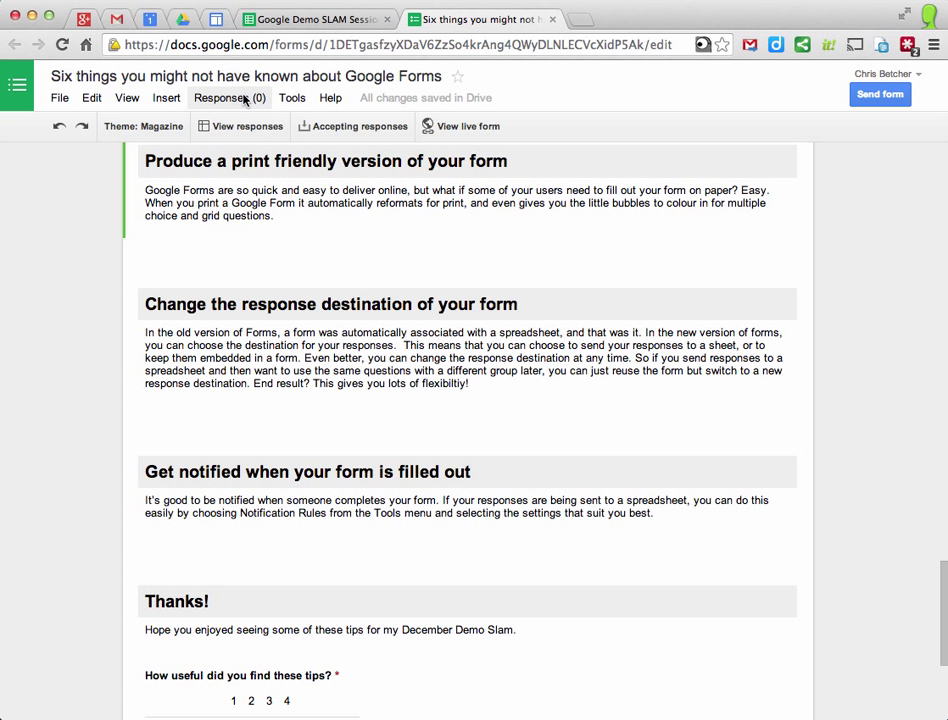
pyautogui.click(230, 97)
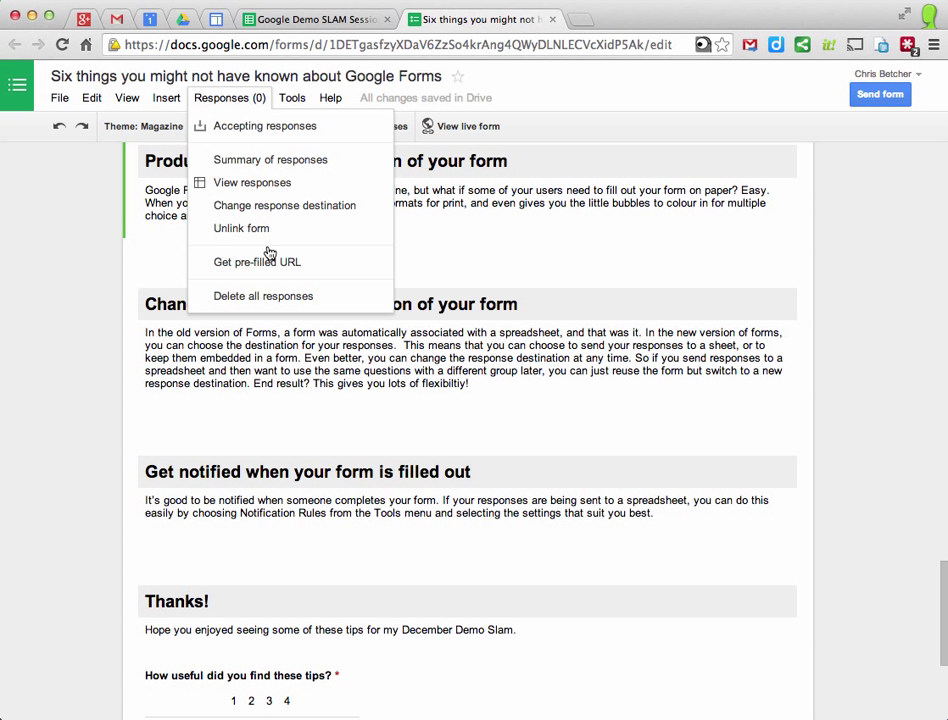
pyautogui.click(284, 205)
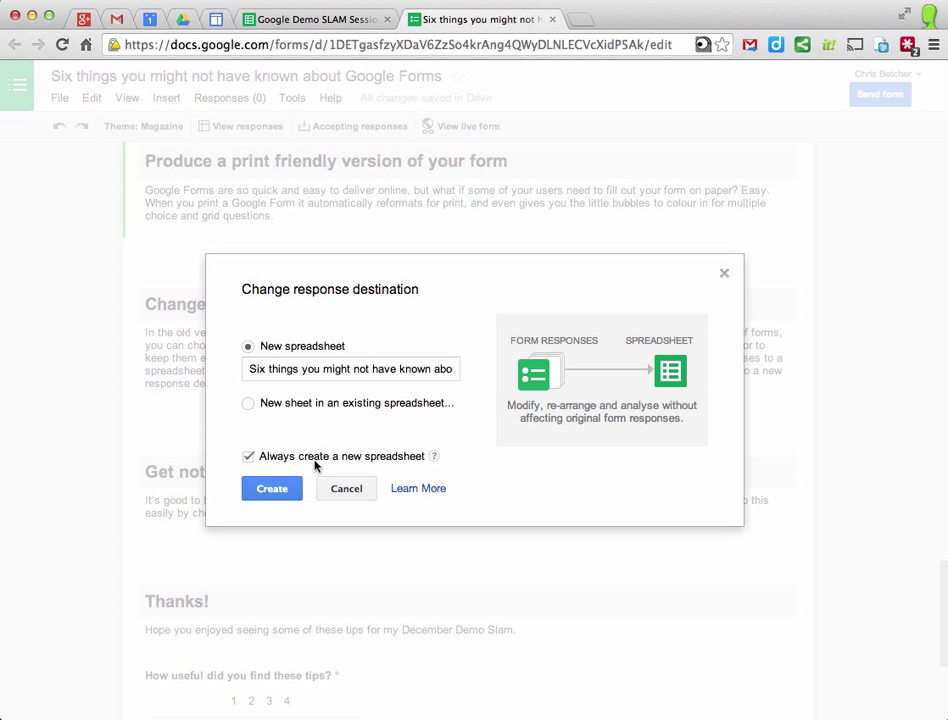
pyautogui.moveTo(338, 411)
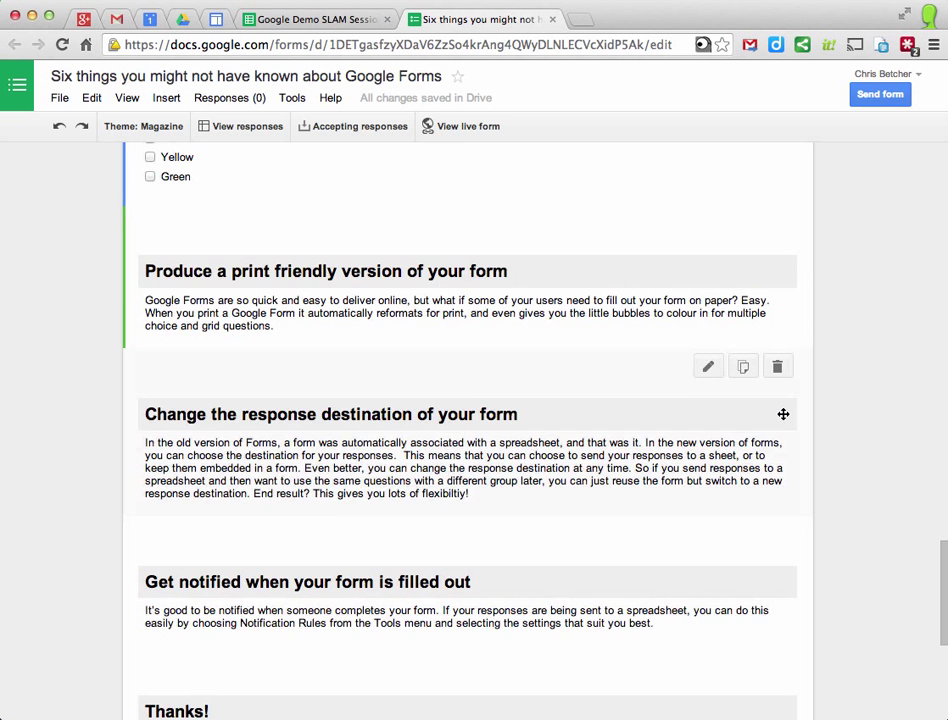
pyautogui.scroll(-3)
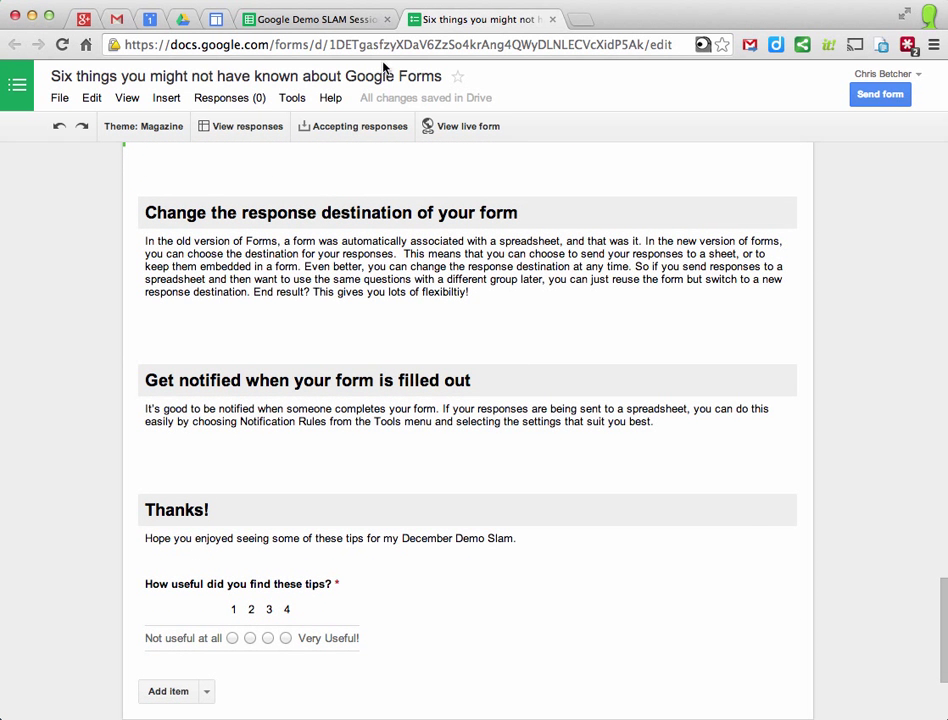
# Step: Set a notification rule on the SLAM sessions spreadsheet for when a user submits a form
pyautogui.click(320, 16)
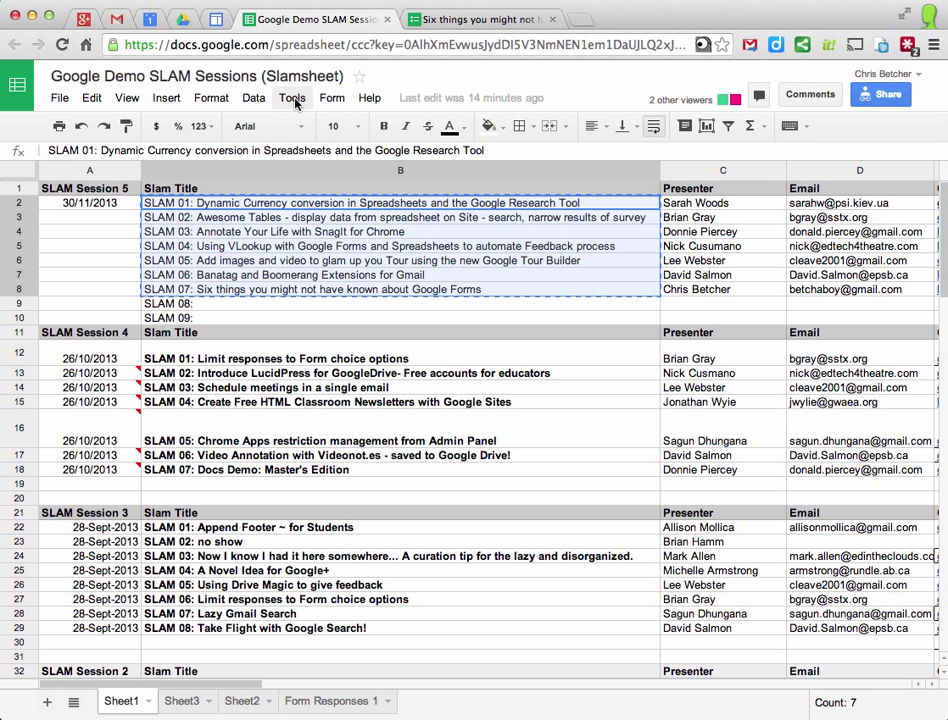
pyautogui.click(291, 97)
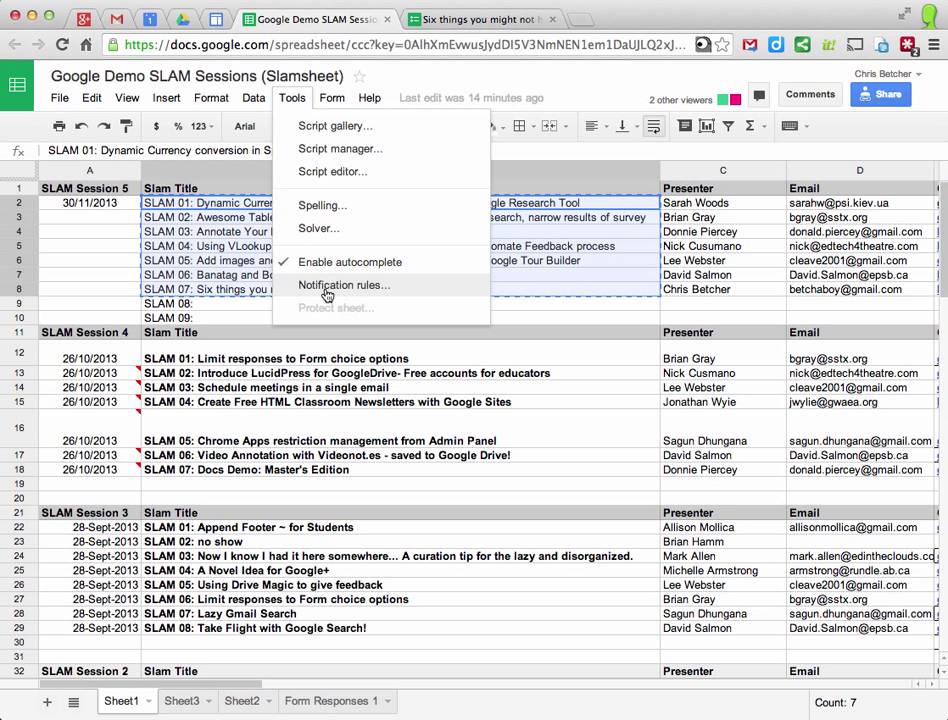
pyautogui.click(344, 285)
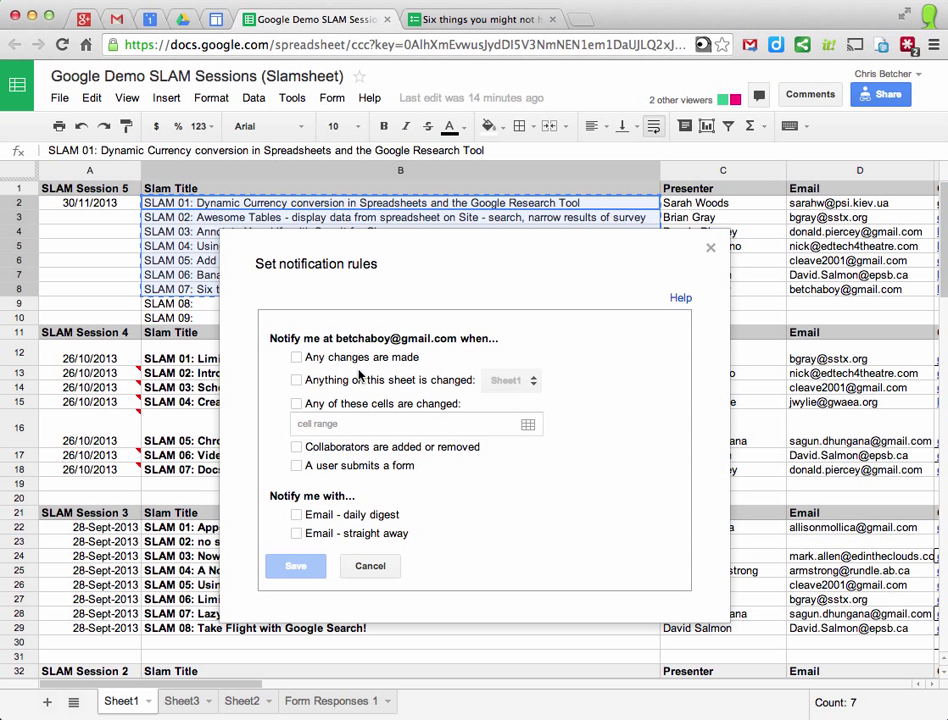
pyautogui.moveTo(488, 505)
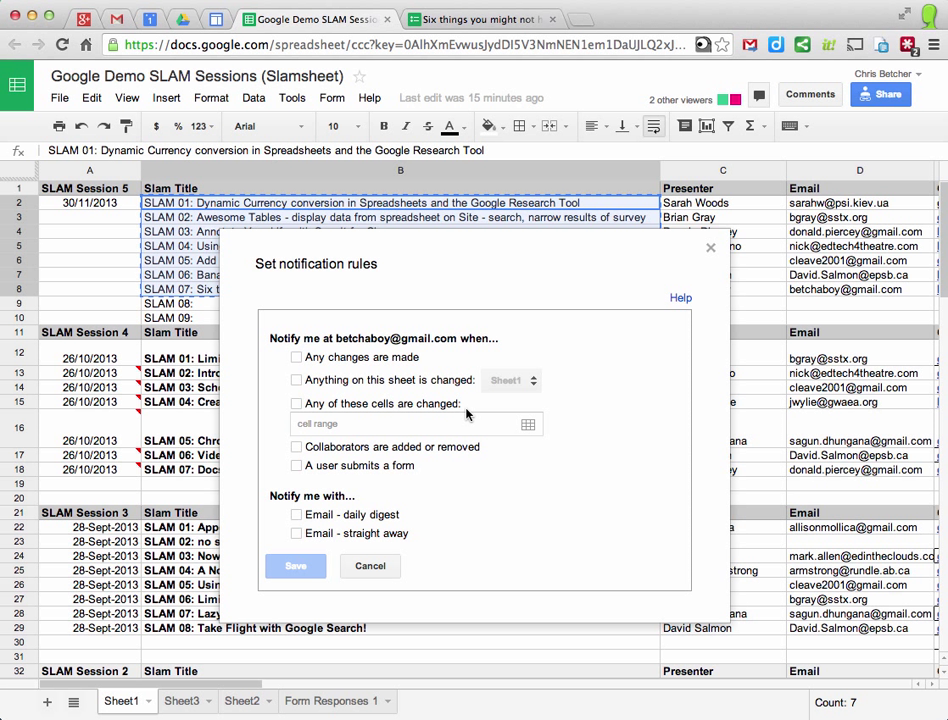
pyautogui.click(296, 466)
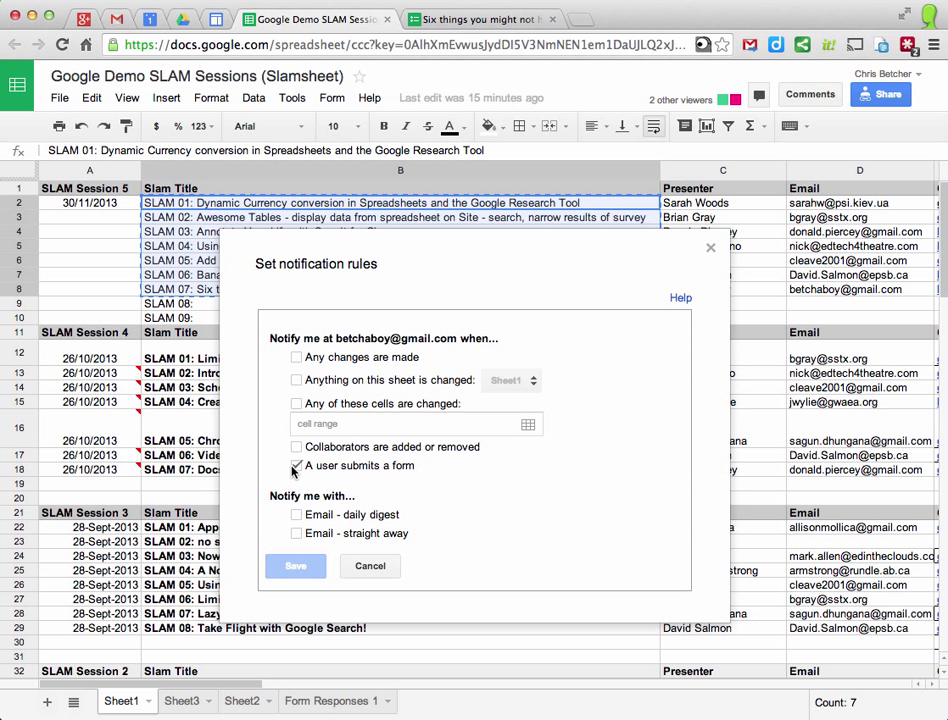
pyautogui.click(297, 466)
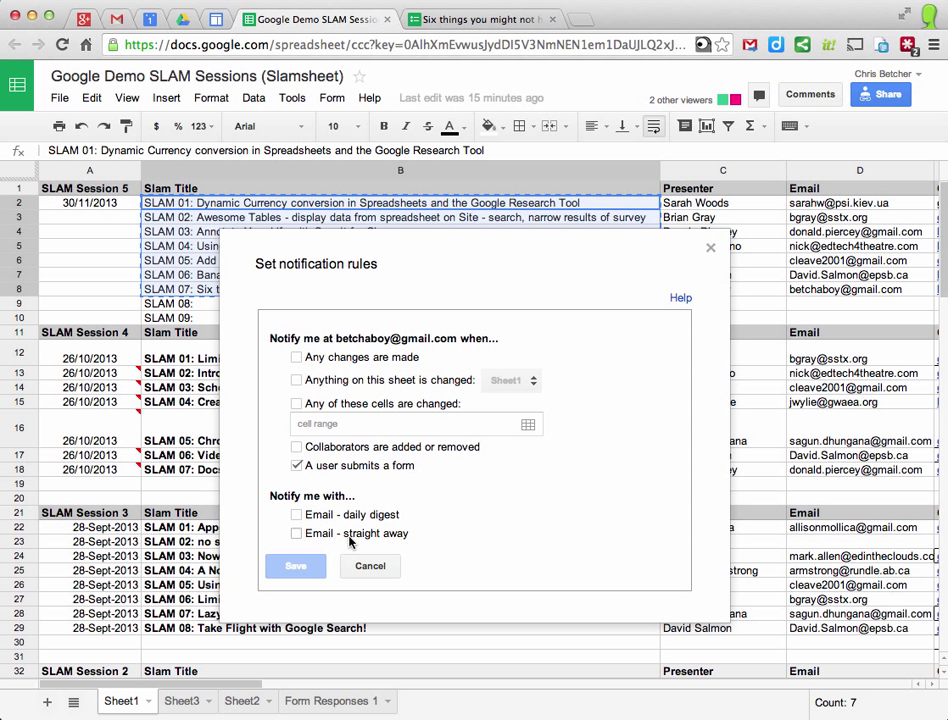